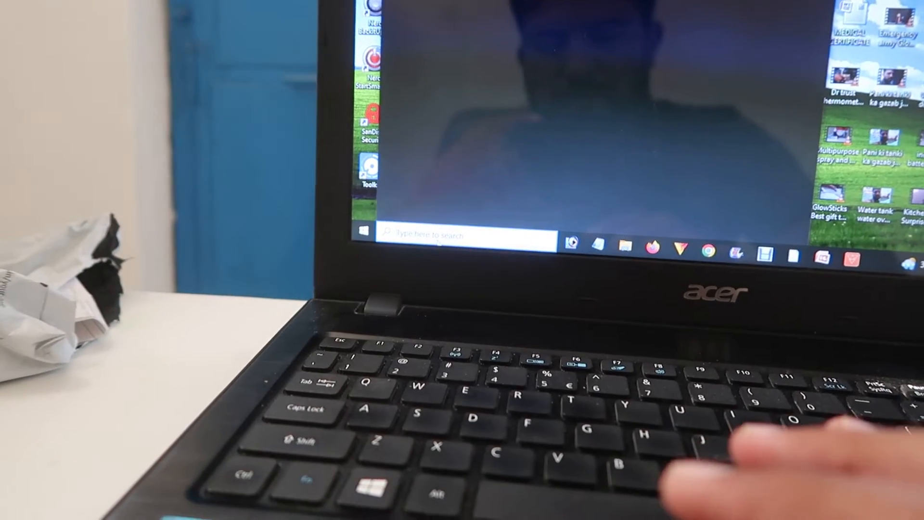
# Step: Go from Start toward the Bluetooth & other devices settings page
pyautogui.click(356, 230)
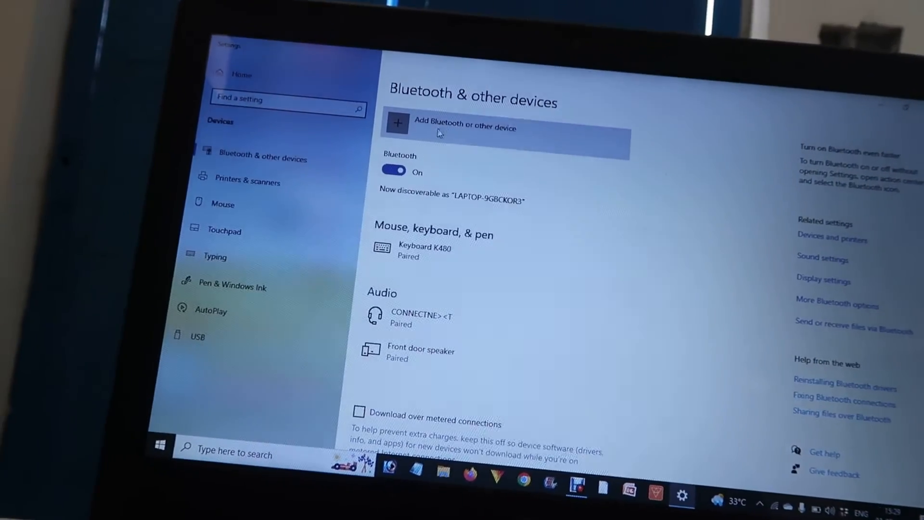
pyautogui.click(456, 125)
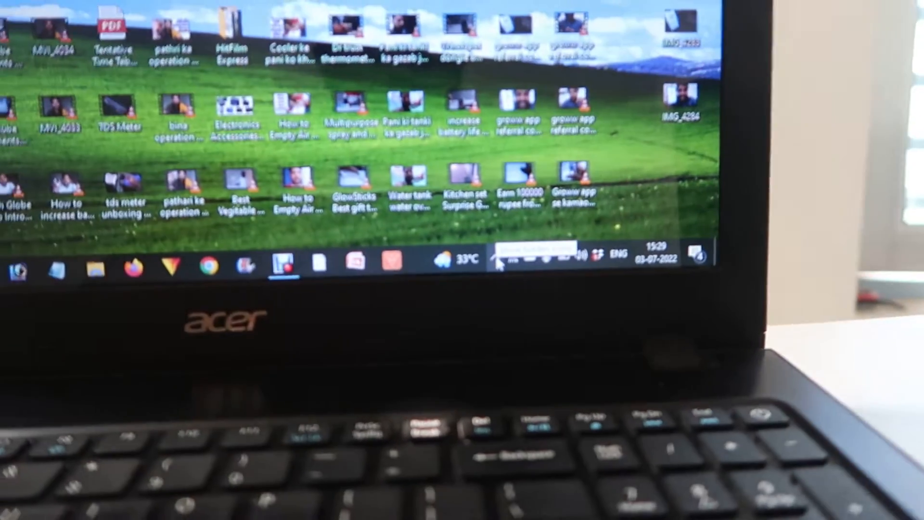
pyautogui.click(514, 289)
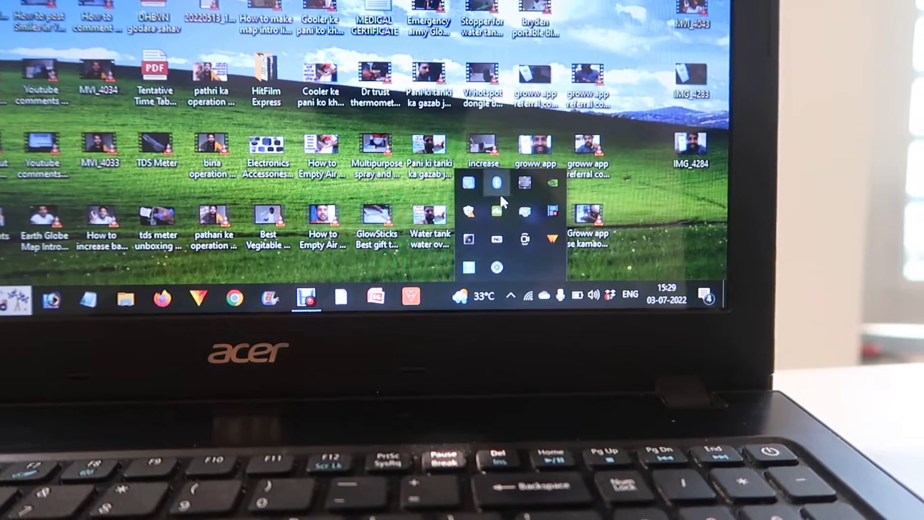
pyautogui.rightClick(497, 182)
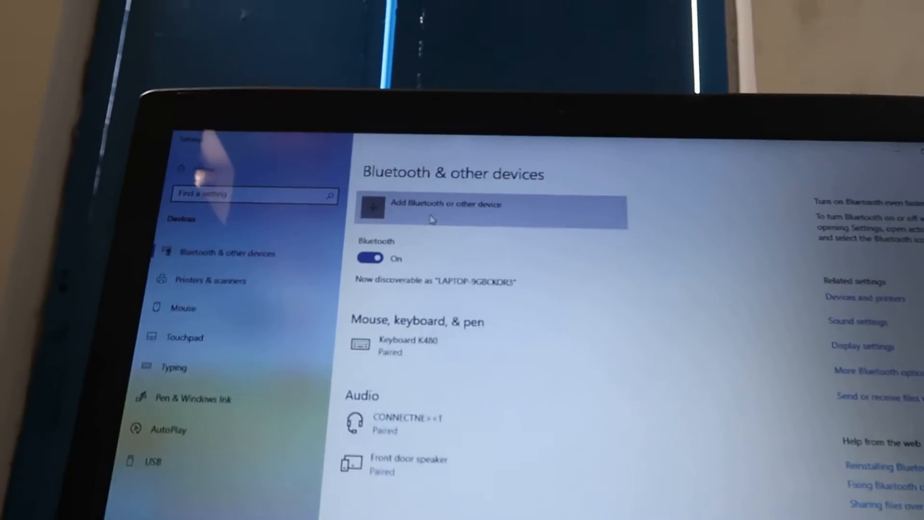
# Step: Add a Bluetooth device, pair 'Front door speaker' and confirm it is ready to go
pyautogui.click(433, 209)
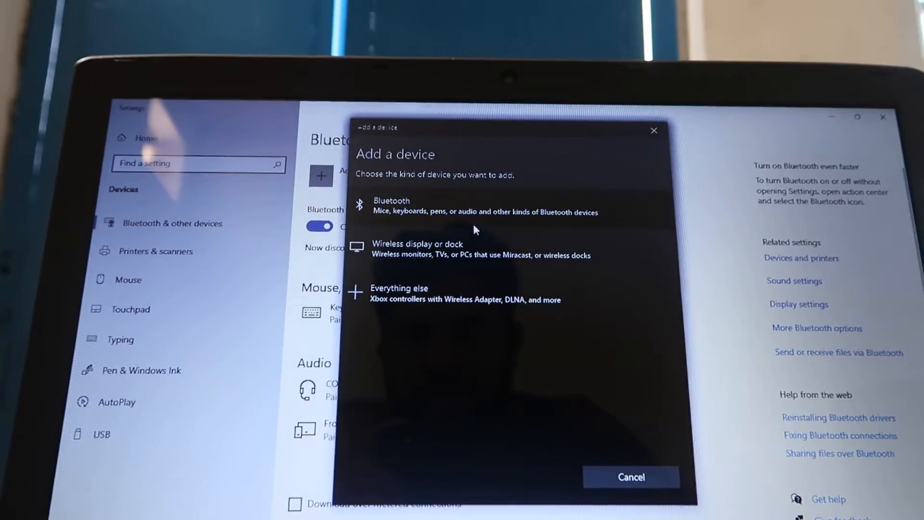
pyautogui.click(391, 207)
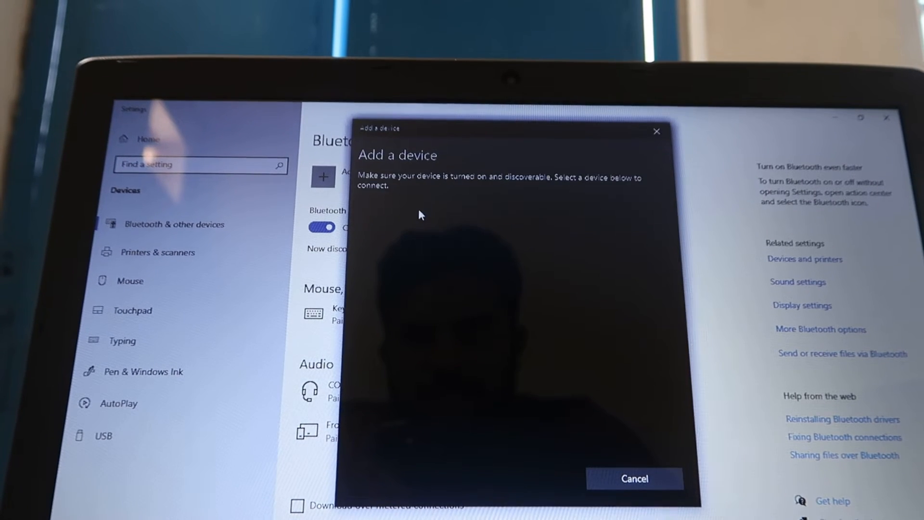
pyautogui.moveTo(561, 298)
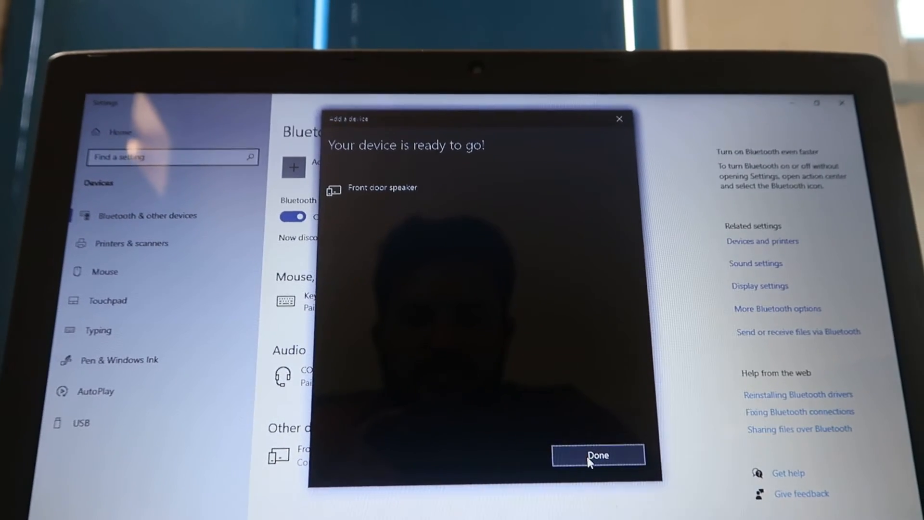
pyautogui.click(598, 455)
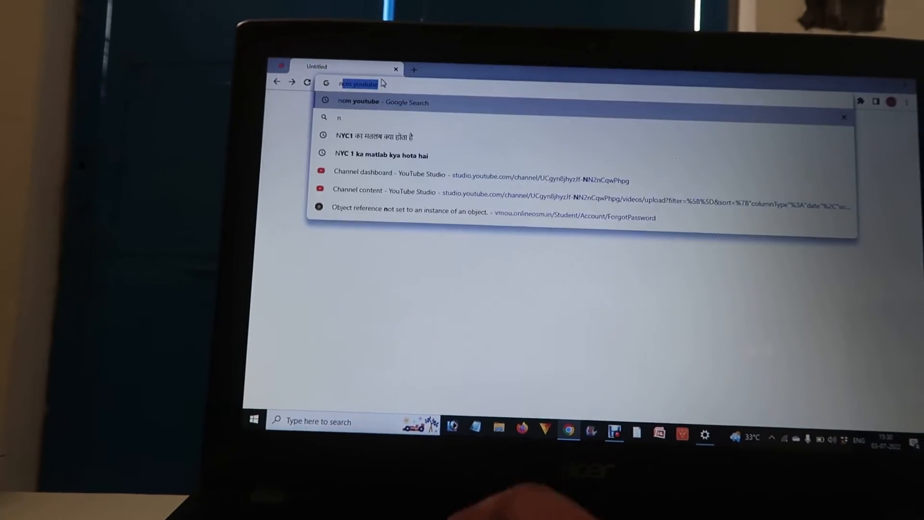
# Step: Search 'ncm youtube' from the address bar and play an NCM video as a sound test
pyautogui.write('nc')
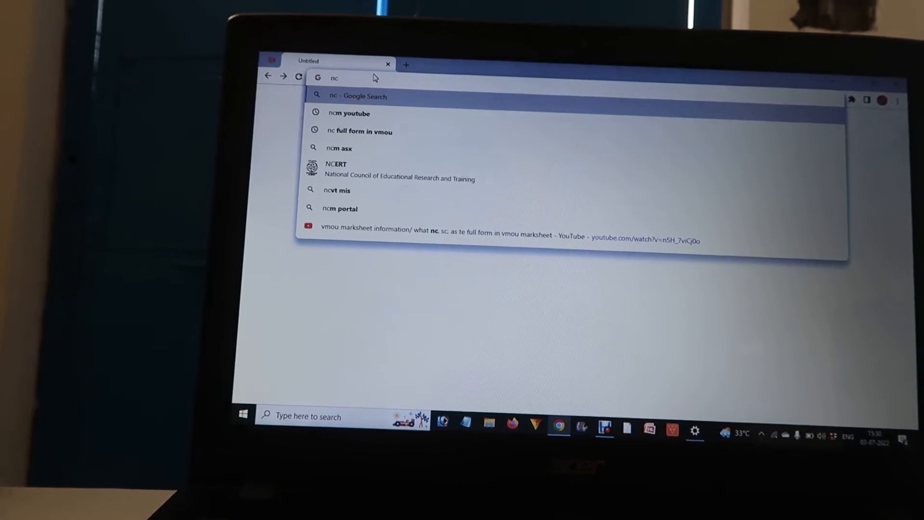
pyautogui.click(349, 114)
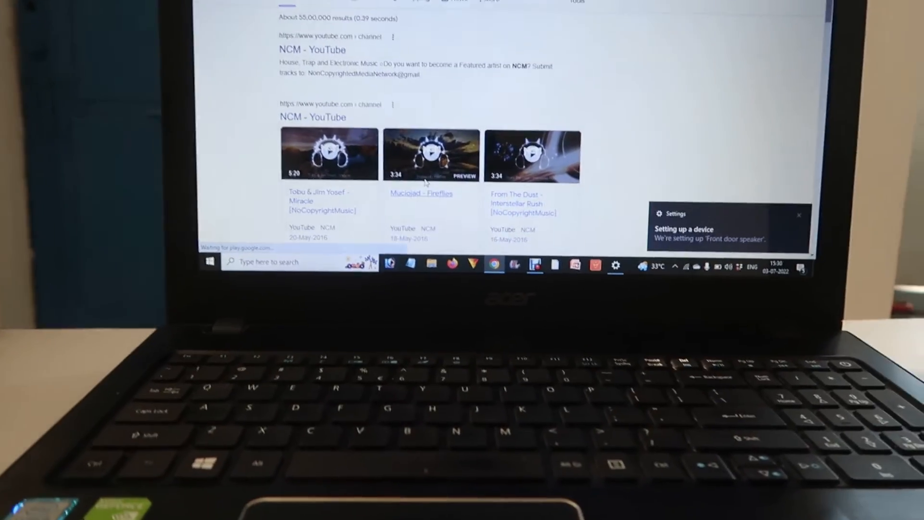
pyautogui.click(432, 154)
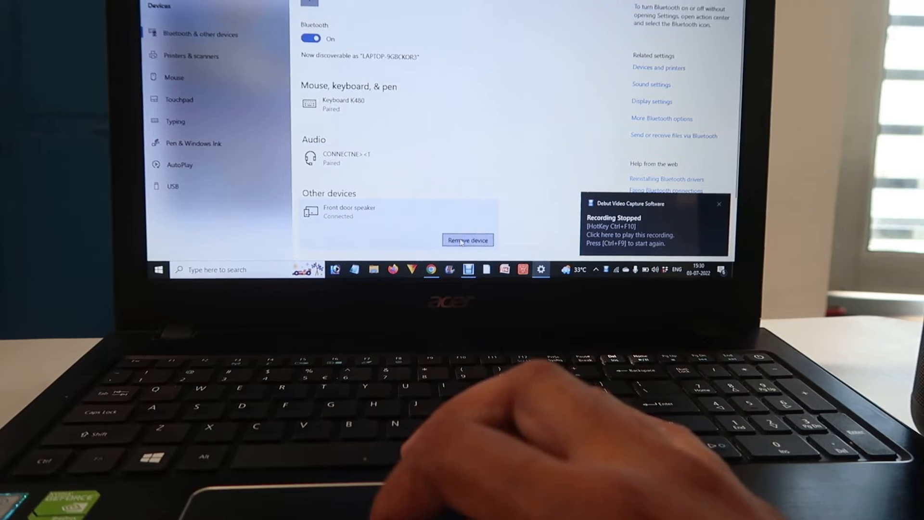
# Step: Request removal of the connected Front door speaker under Other devices
pyautogui.click(467, 240)
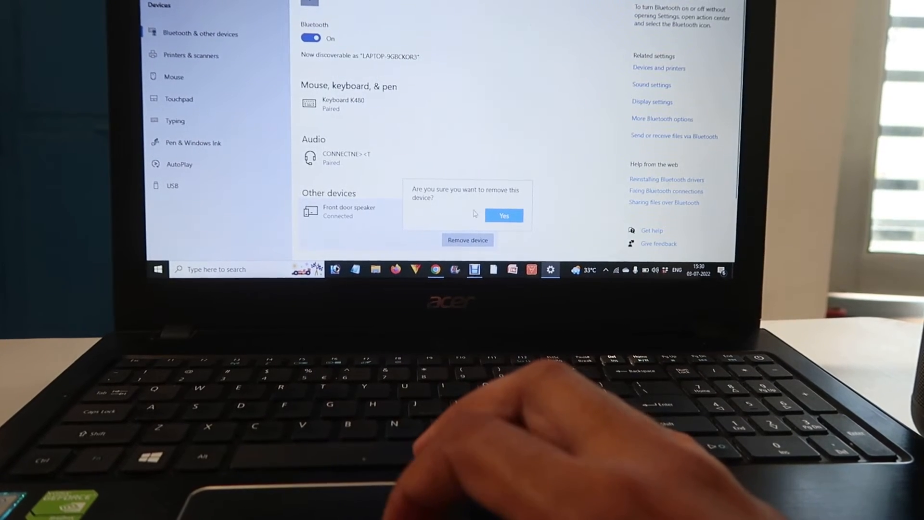